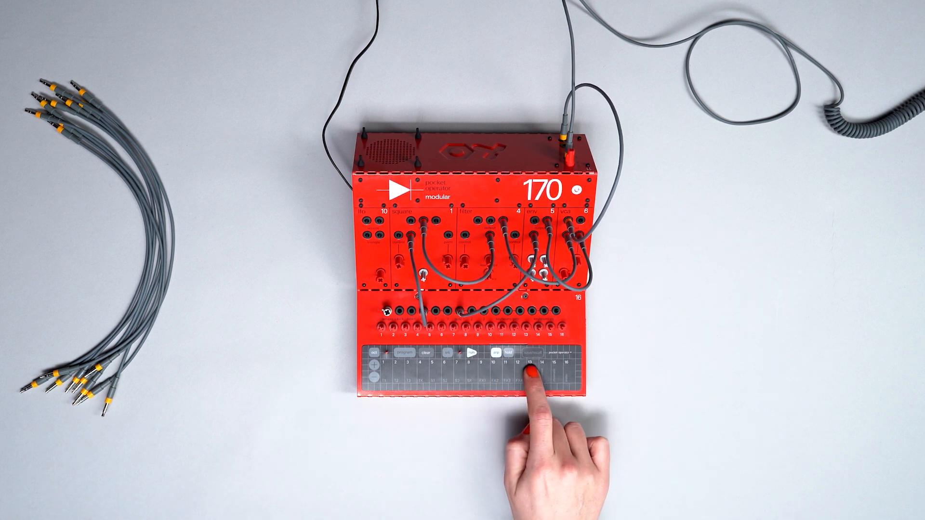
Activate step 13 on the sequencer keypad and confirm it with the top-left function key
{"action": "left_click", "coordinate": [533, 369]}
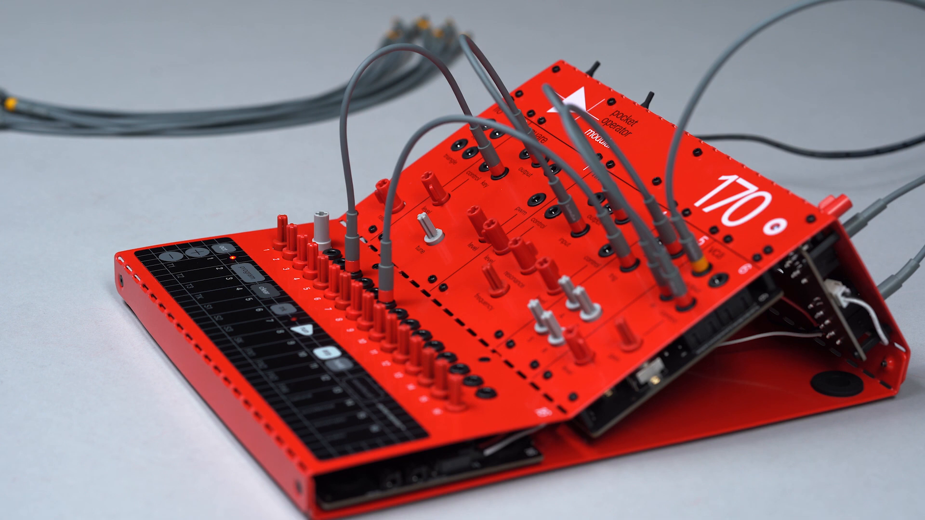
{"action": "left_click", "coordinate": [209, 251]}
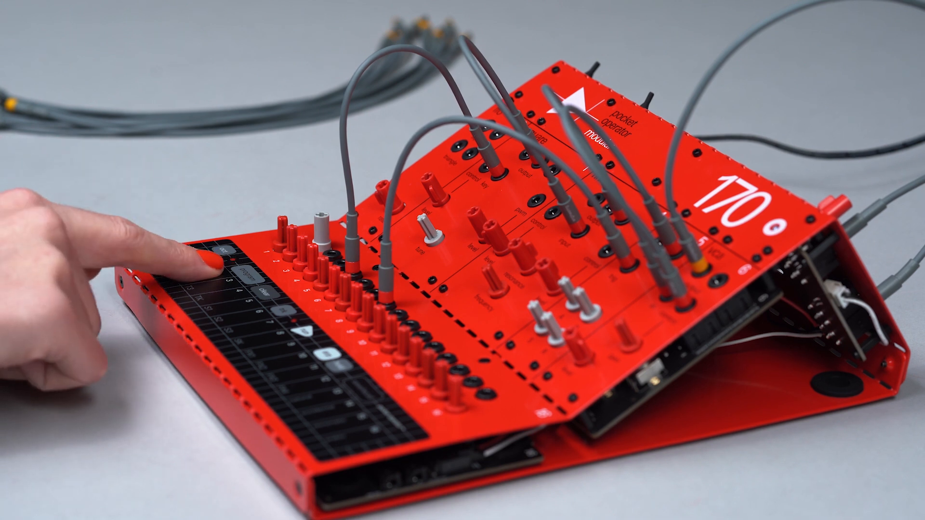